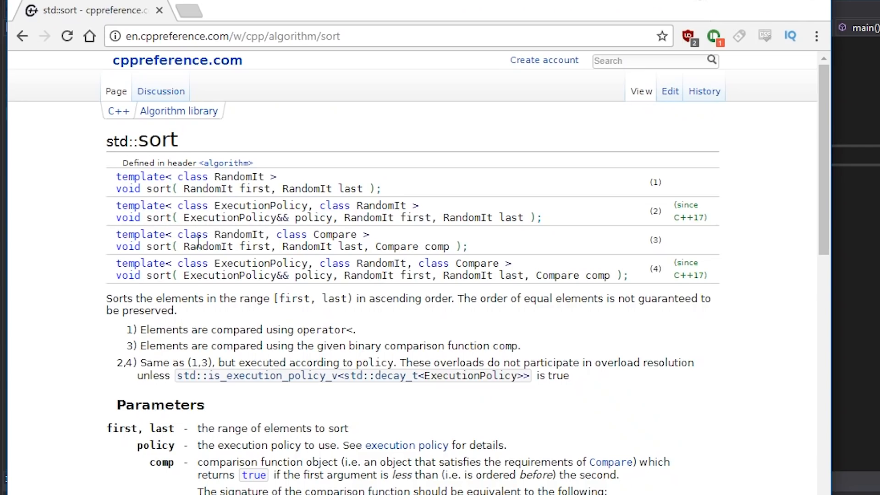
# Scroll the std::sort page through its overloads, parameters and complexity sections.
pyautogui.scroll(-3)
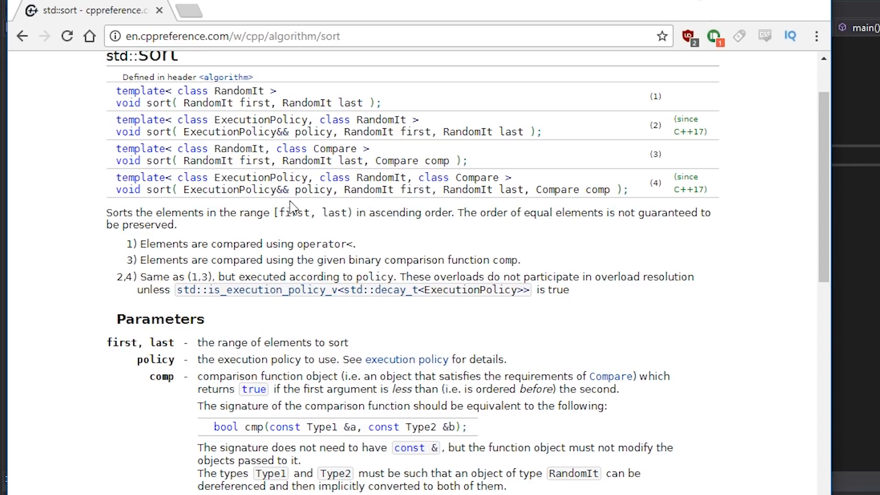
pyautogui.moveTo(727, 375)
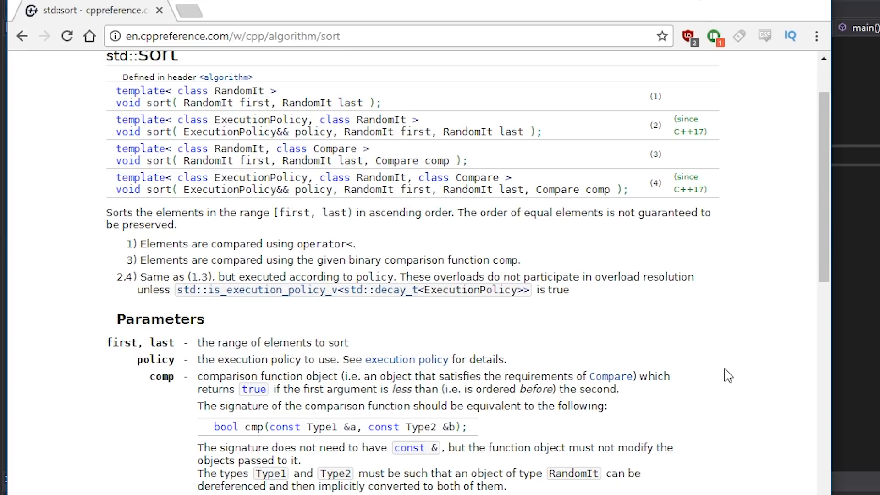
pyautogui.moveTo(526, 242)
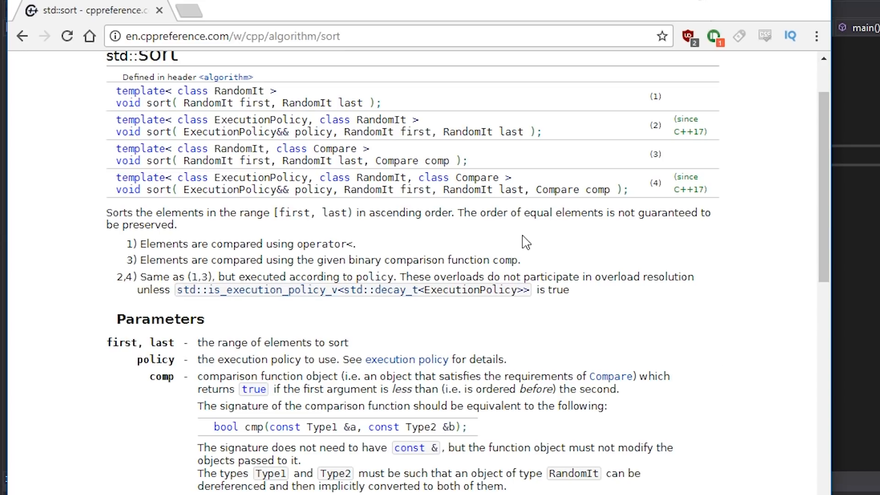
pyautogui.moveTo(235, 326)
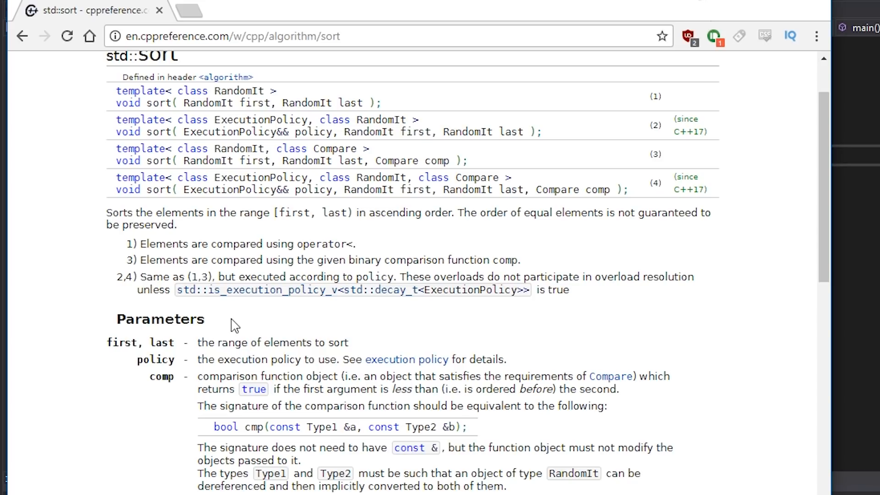
pyautogui.scroll(3)
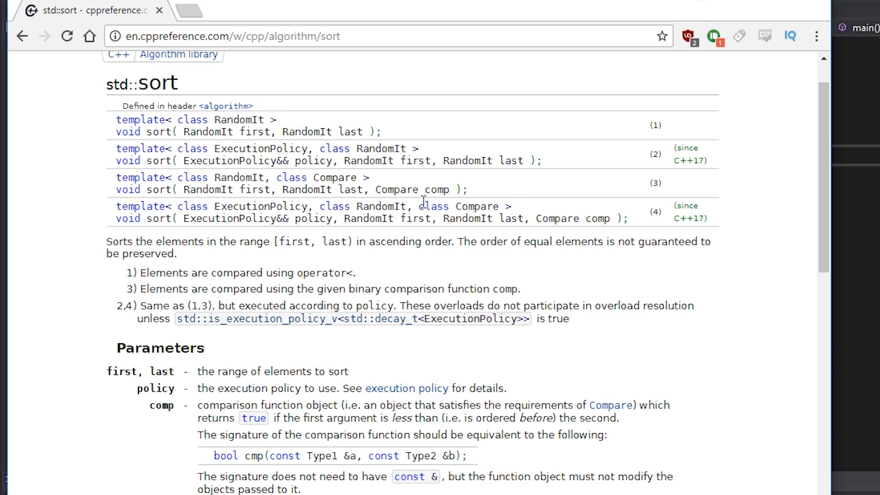
pyautogui.moveTo(371, 192)
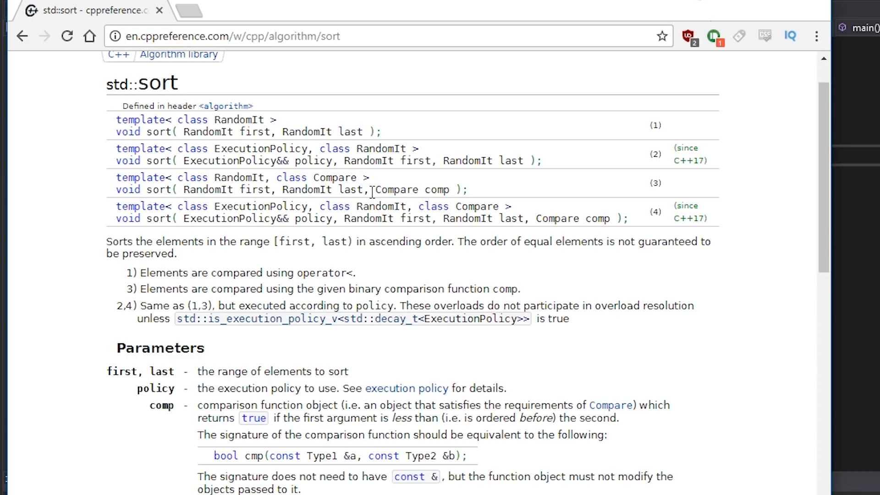
pyautogui.moveTo(52, 357)
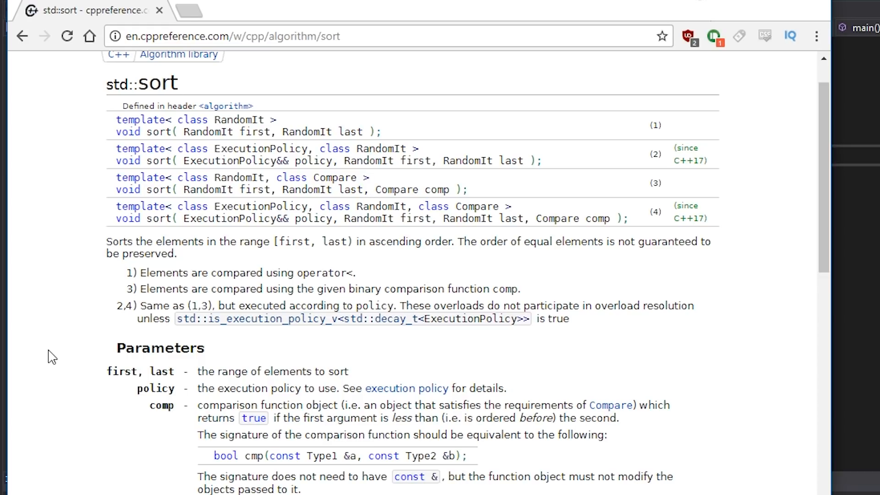
pyautogui.moveTo(6, 338)
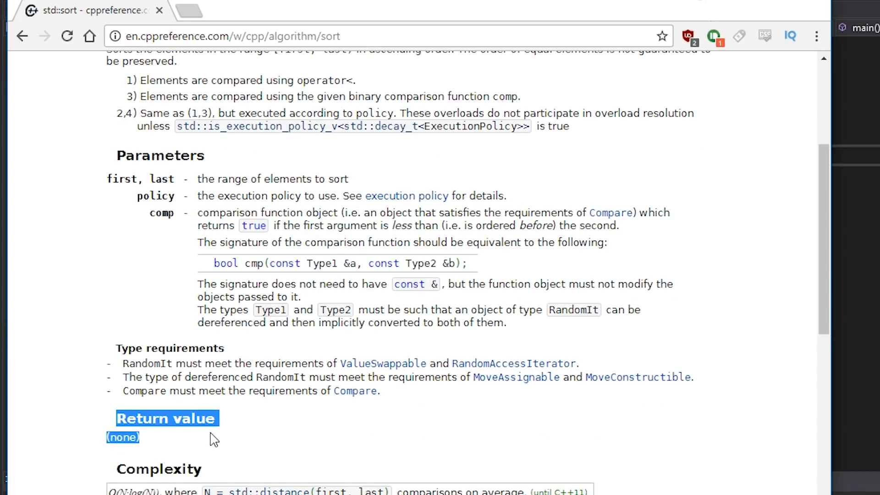
pyautogui.scroll(-3)
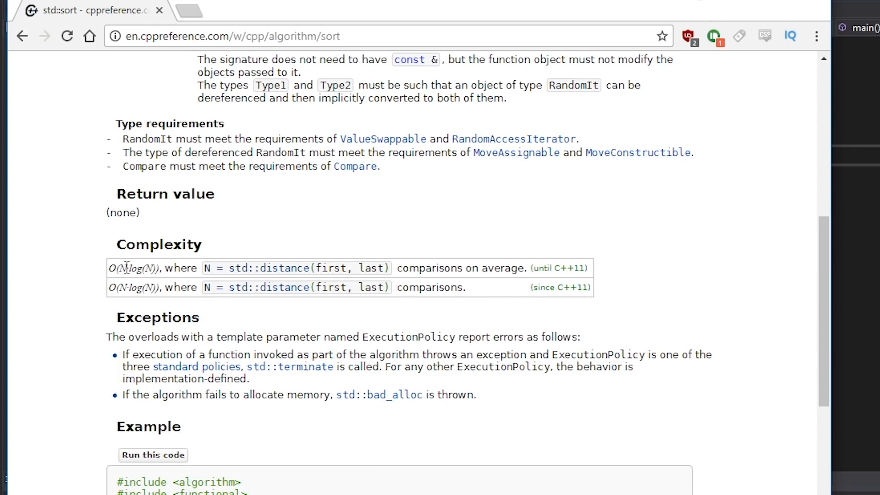
pyautogui.moveTo(576, 281)
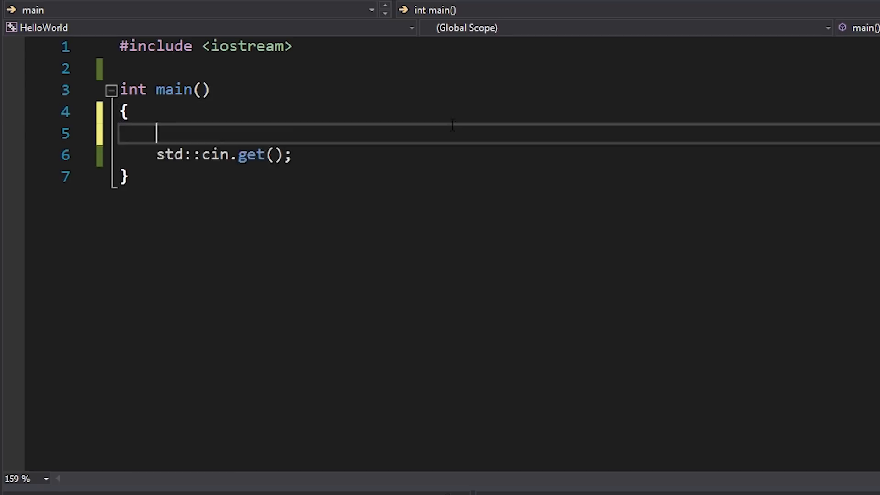
# Declare std::vector<int> values = { 3, 5, 1, 4, 2 }; in main.
pyautogui.write('std')
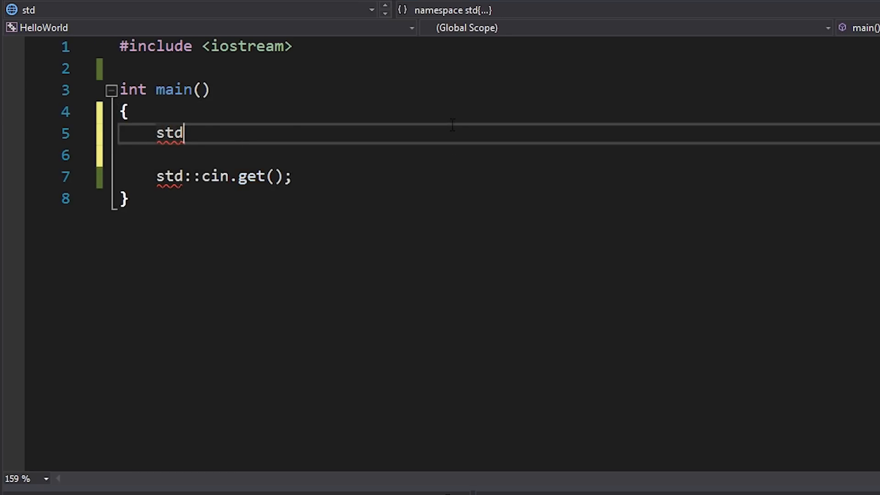
pyautogui.write('::vector<int')
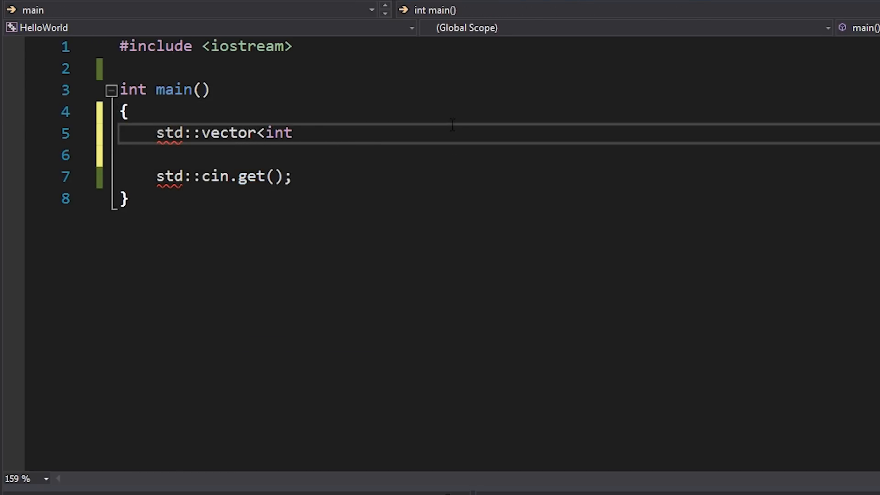
pyautogui.write('> values =')
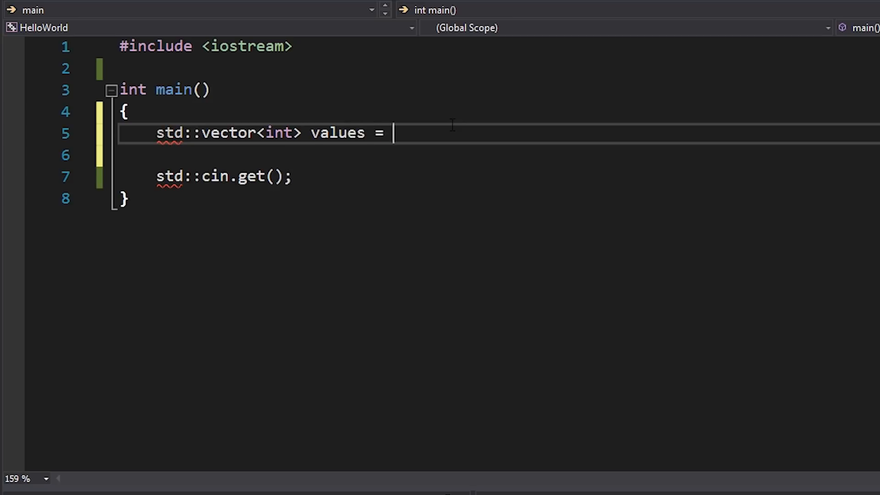
pyautogui.write('{ 3')
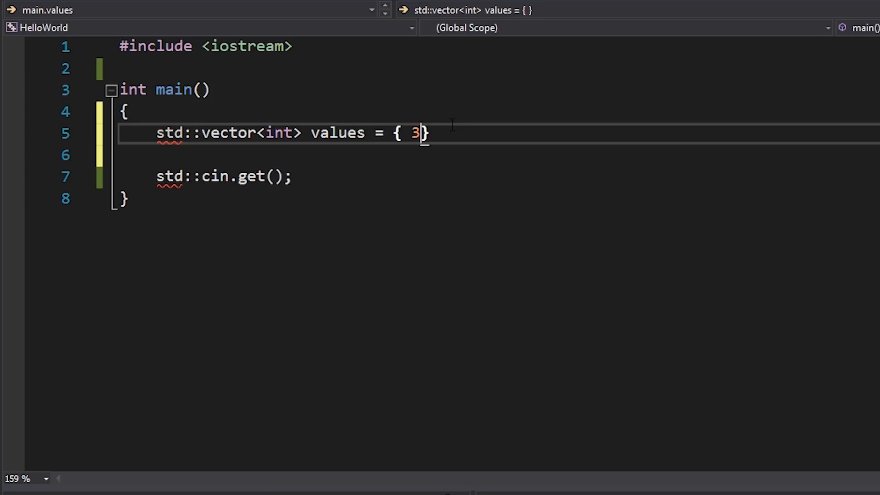
pyautogui.write(', 5, 1,')
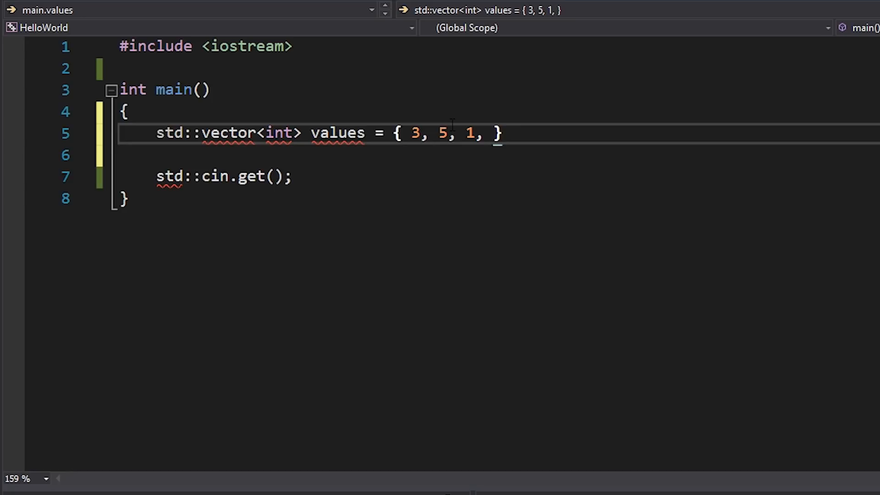
pyautogui.write('4, 2 };')
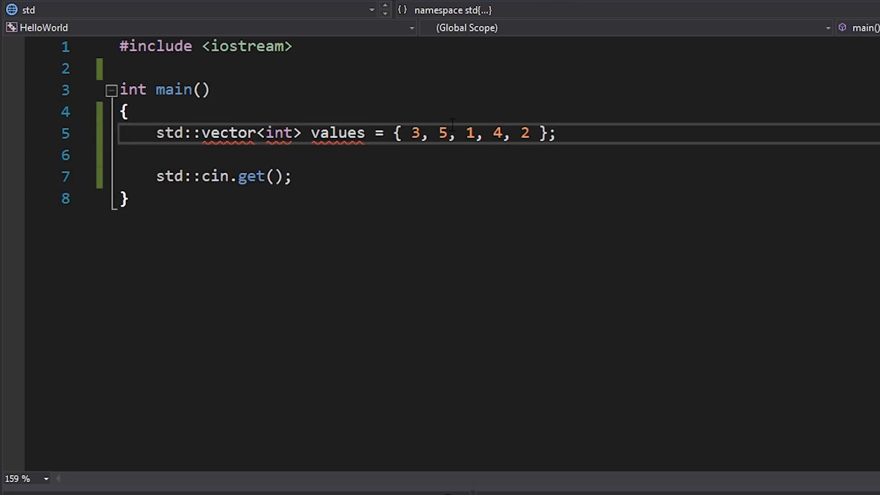
# Add #include <vector> and #include <algorithm> at the top of the file.
pyautogui.write('#include <>')
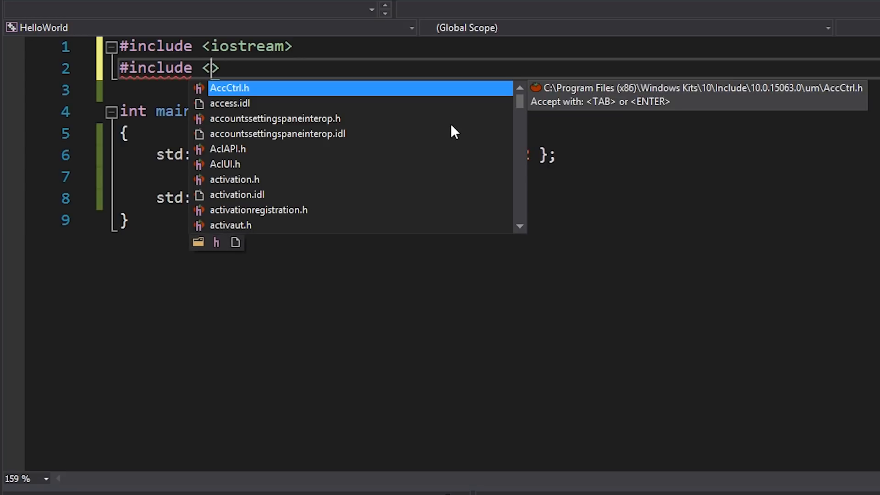
pyautogui.write('vector')
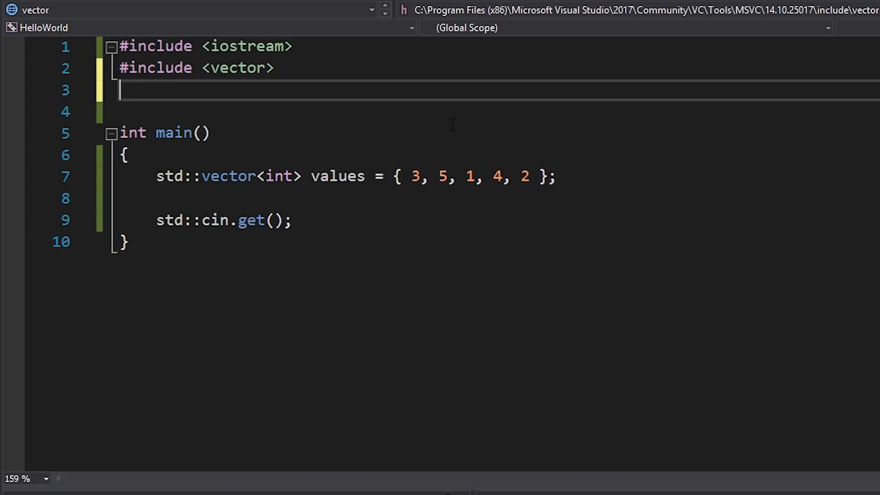
pyautogui.write('#include <alho')
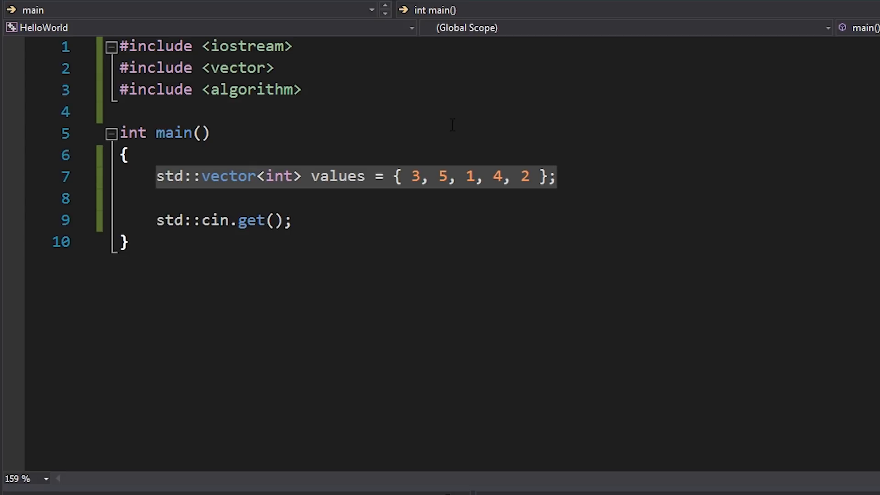
# Write std::sort(values.begin(), values.end()); below the vector declaration.
pyautogui.write('st')
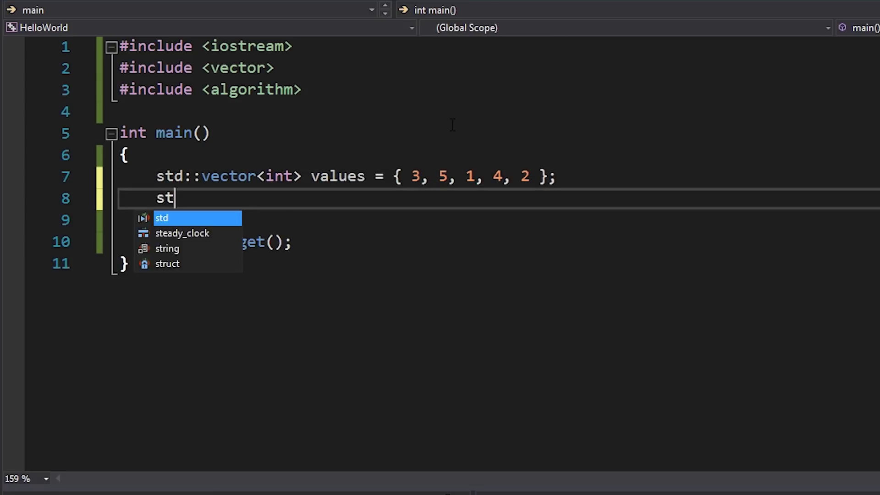
pyautogui.write('::sort(values.begin(), v')
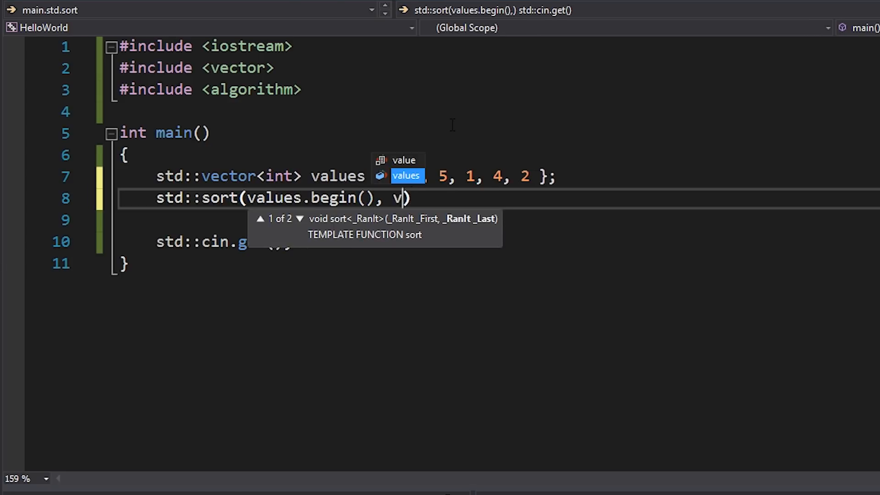
pyautogui.write('a;l')
pyautogui.write('for (int ')
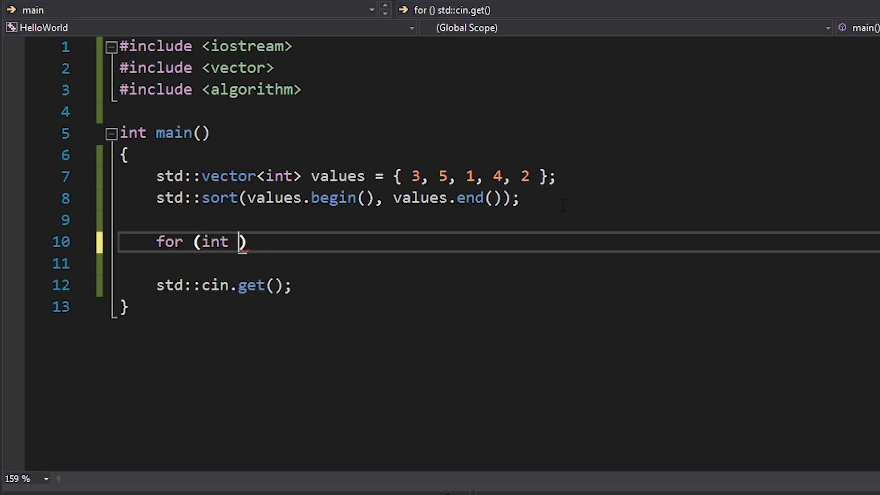
# Write a range-for loop printing each value with std::cout << value << std::endl;.
pyautogui.write('value : values')
pyautogui.write('std::')
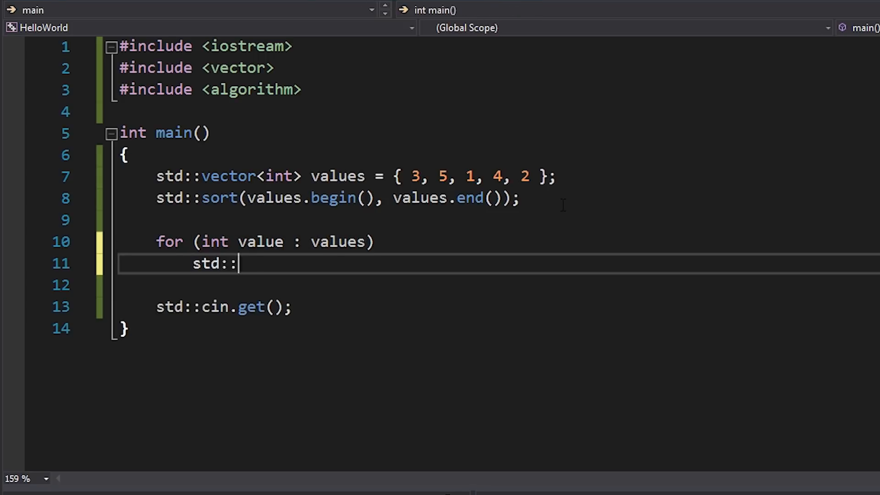
pyautogui.write('cout << value << s')
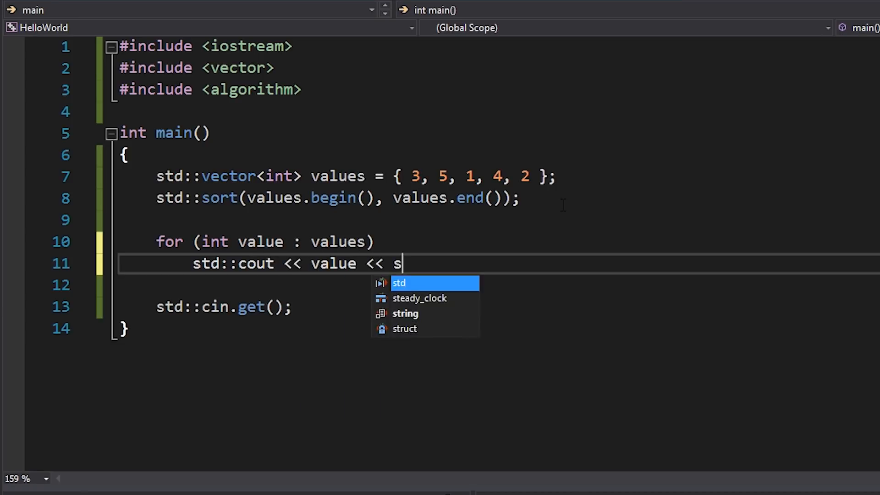
pyautogui.write('td::endl;')
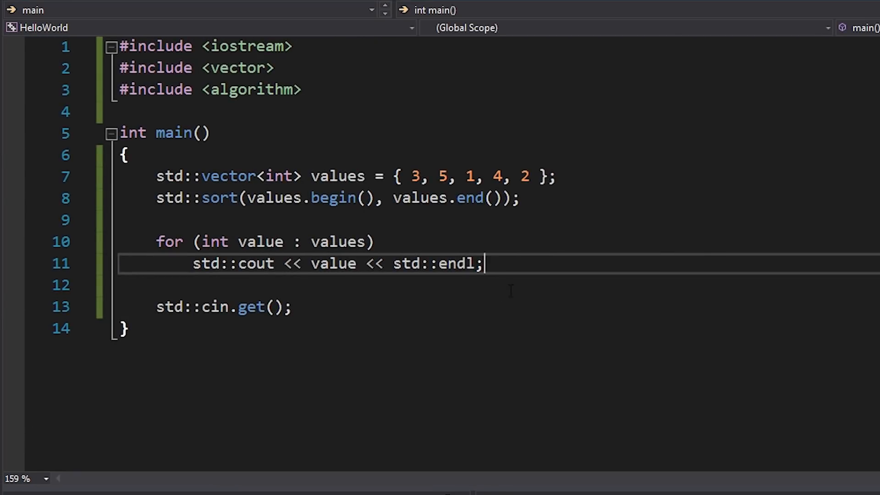
# Add a comma for a third sort argument and start a new #include line.
pyautogui.click(471, 198)
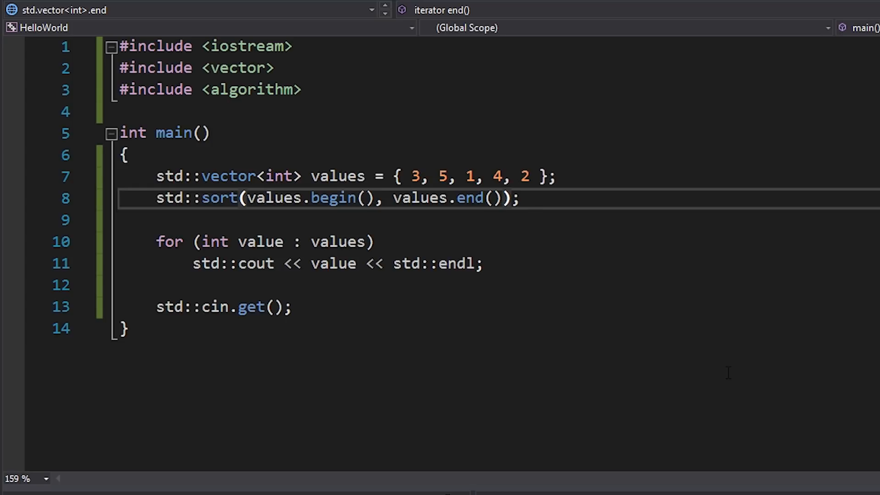
pyautogui.write(',')
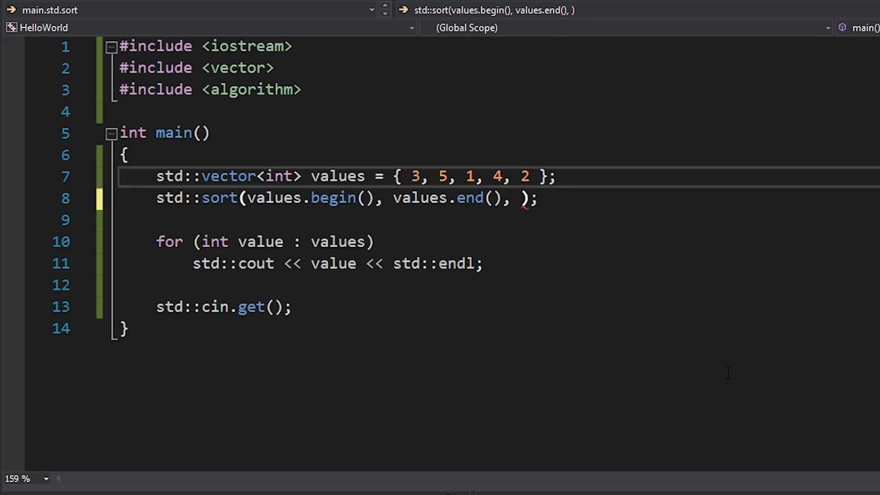
pyautogui.write('#include')
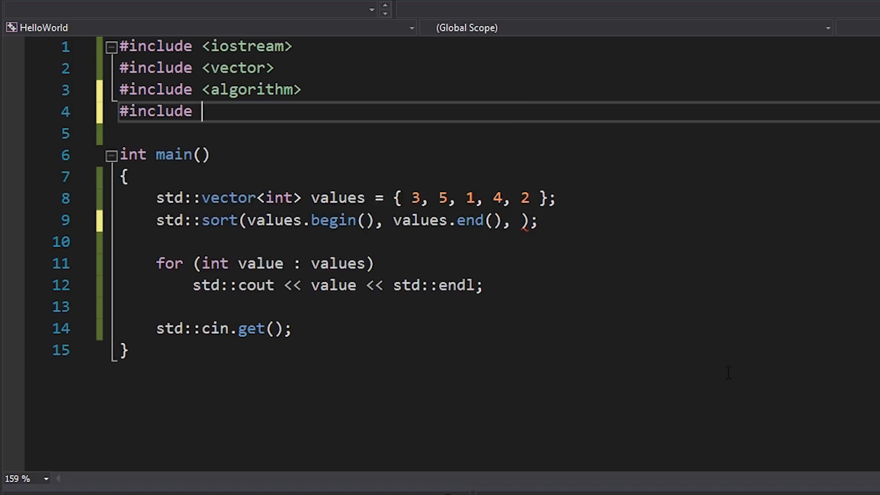
# Include <functional>, try std::greater<int>() as the comparator, then remove it again.
pyautogui.write('<functional>')
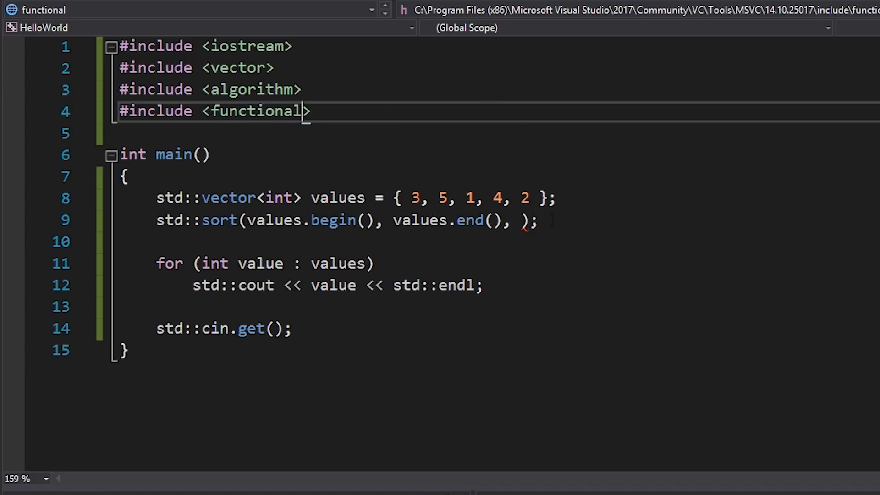
pyautogui.write('std::greater<int>(')
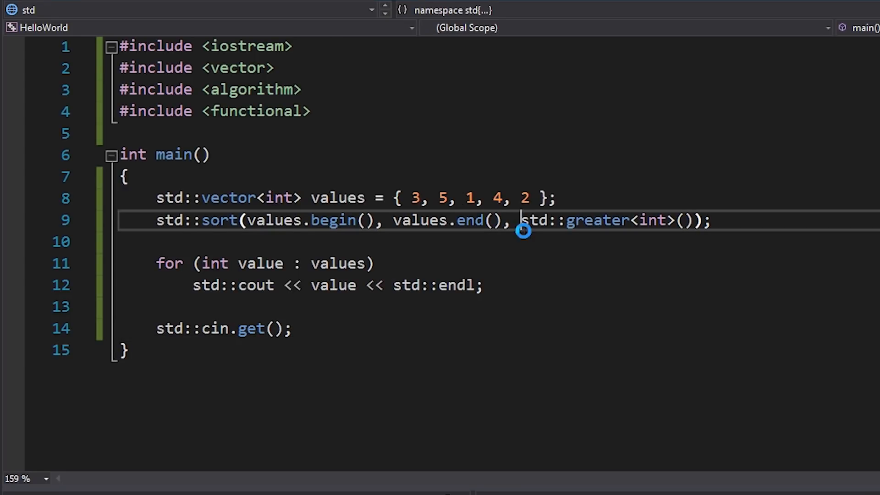
pyautogui.press('Delete')
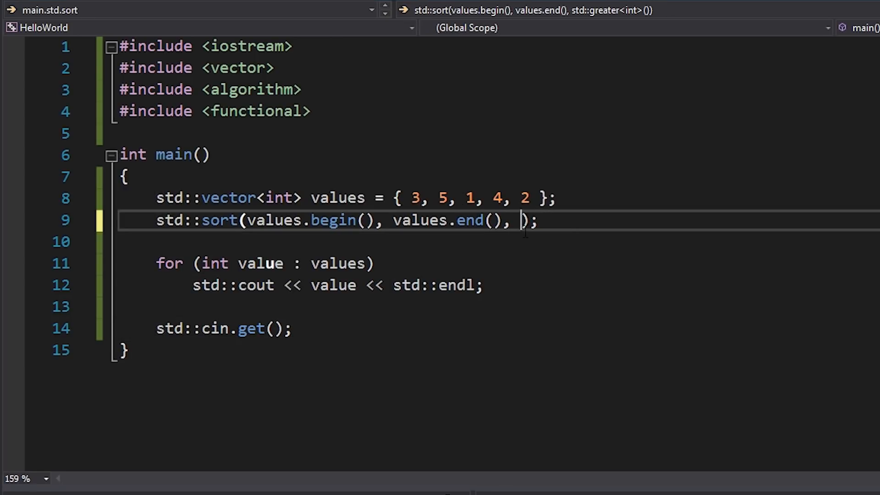
# Begin a lambda [](int a, int b as the sort call's third argument.
pyautogui.write('[](i')
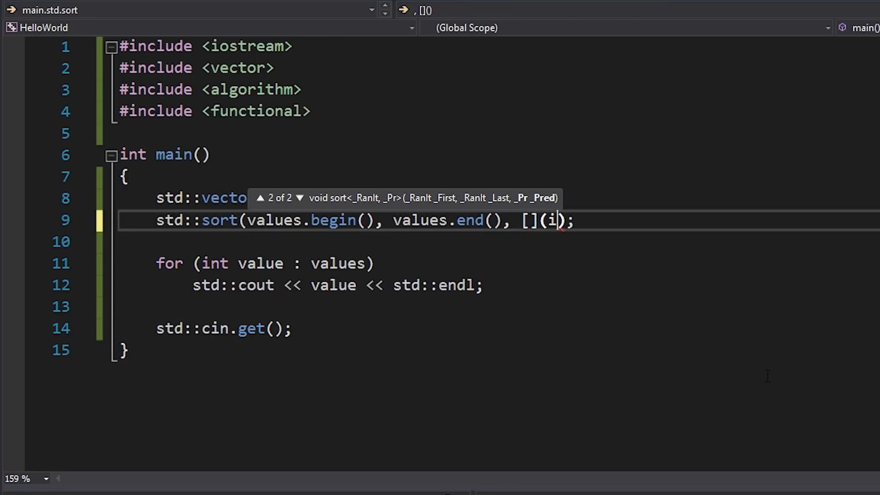
pyautogui.write('nt a, int b')
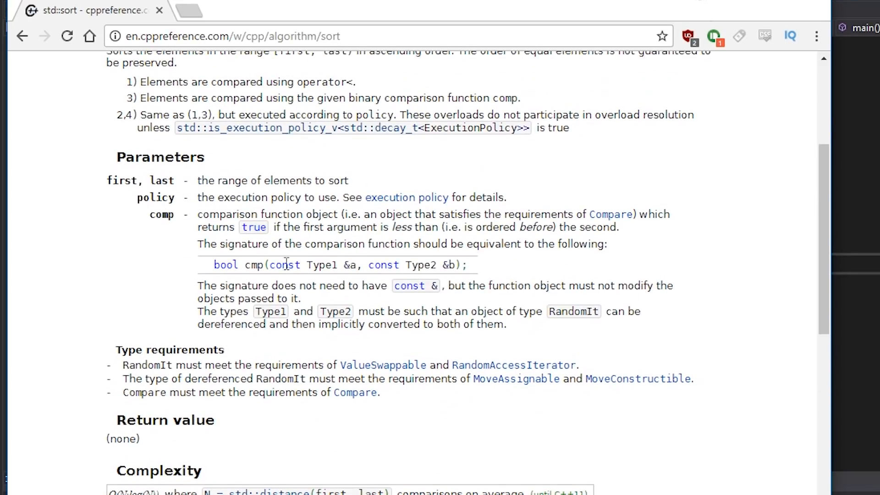
pyautogui.moveTo(225, 279)
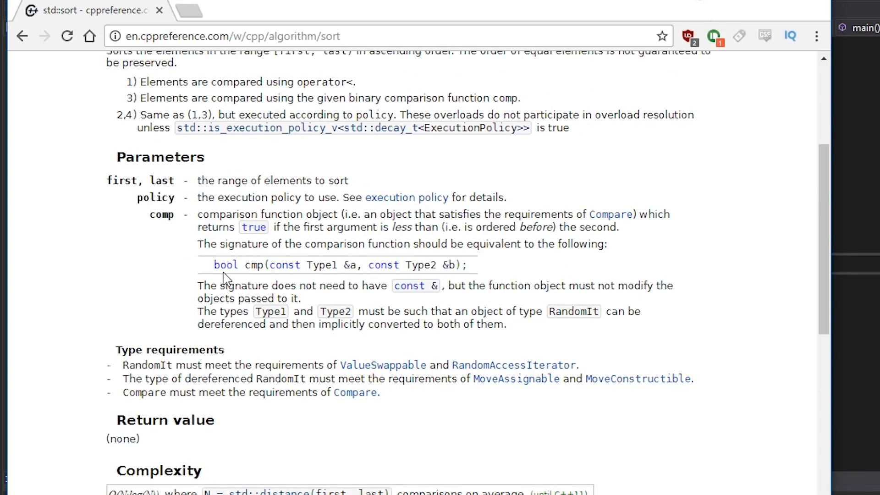
# Select part of the comp signature bool cmp(const Type1 &a, const Type2 &b) on cppreference.
pyautogui.doubleClick(225, 265)
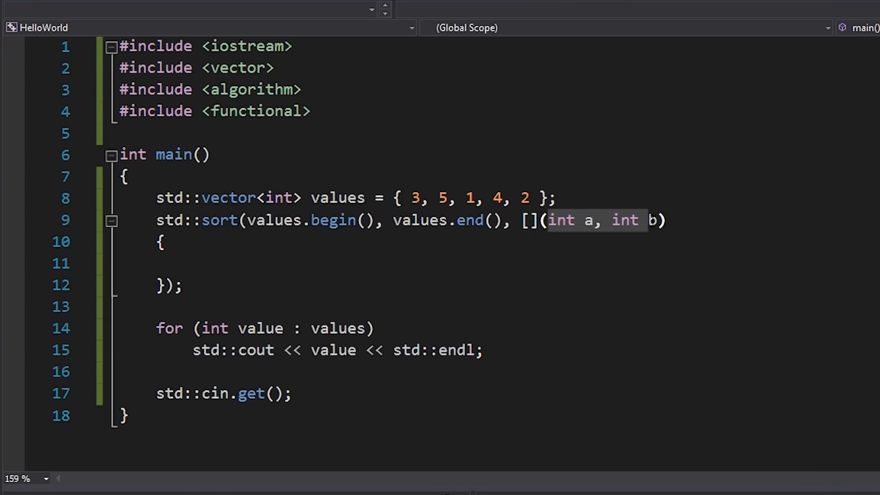
pyautogui.moveTo(645, 225)
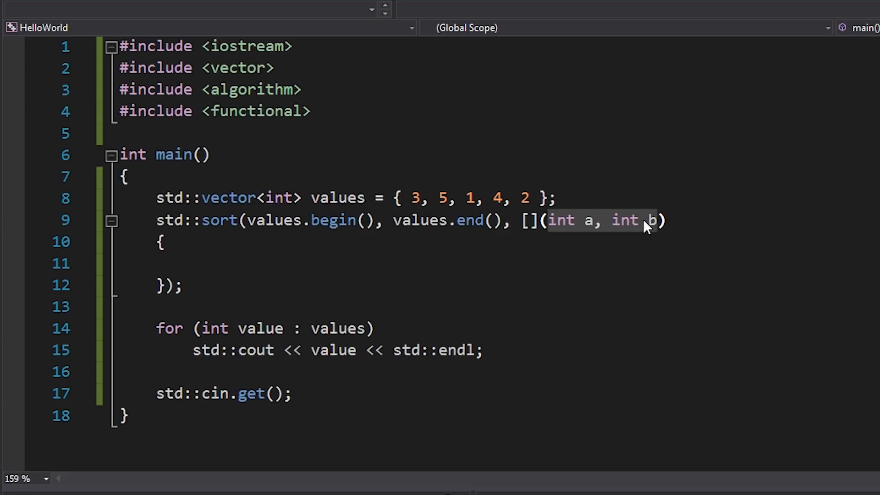
pyautogui.moveTo(571, 256)
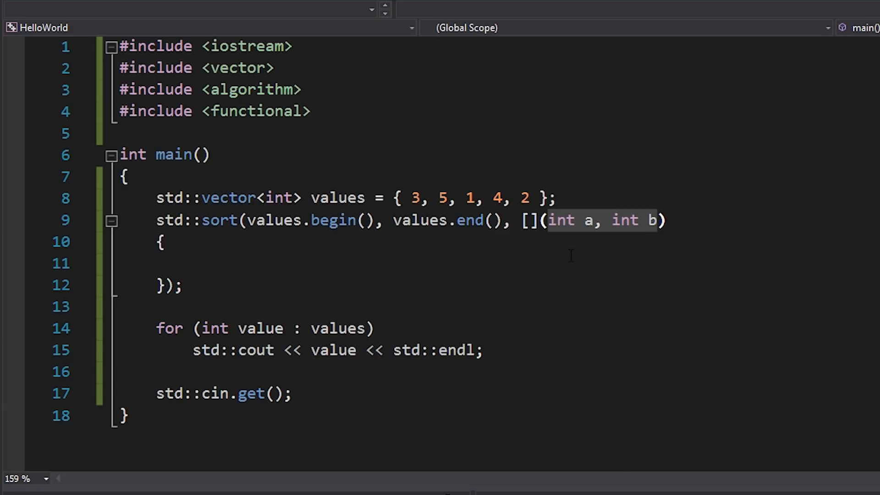
# Give the lambda an empty brace body and place the cursor on its blank line.
pyautogui.click(194, 264)
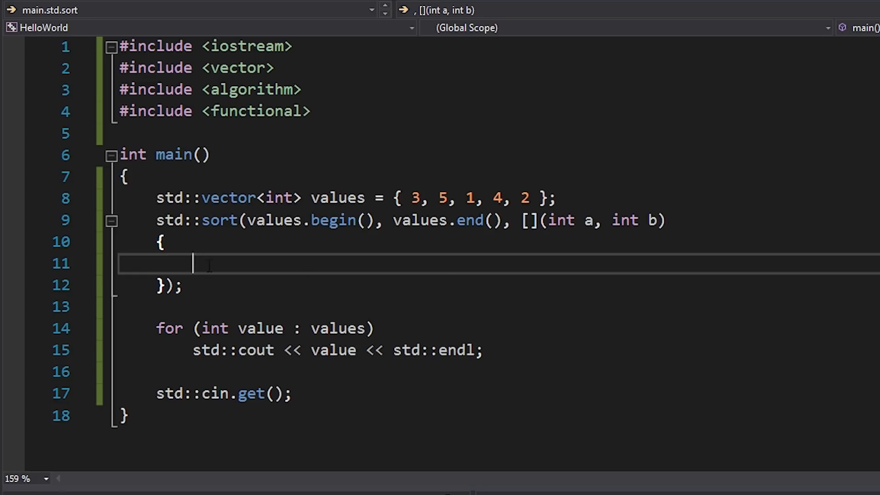
pyautogui.click(563, 219)
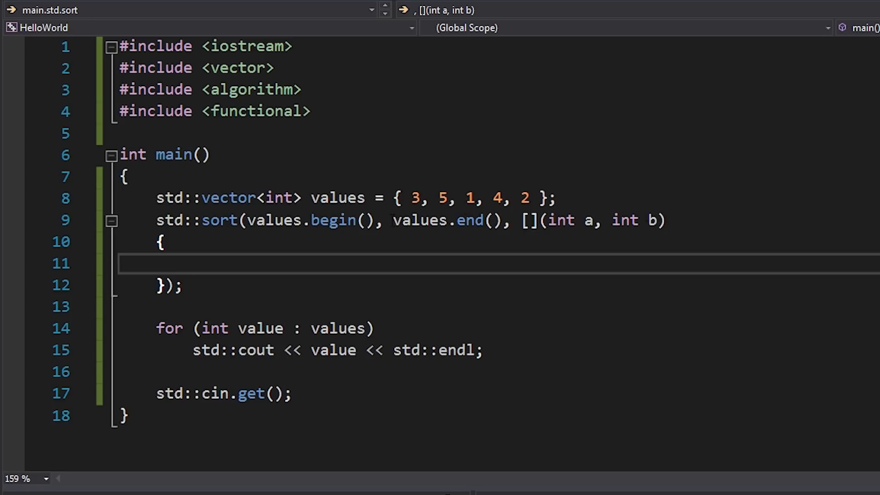
# Return a < b, run to see 1–5 ascending, then change the comparator to a > b.
pyautogui.write('return a <')
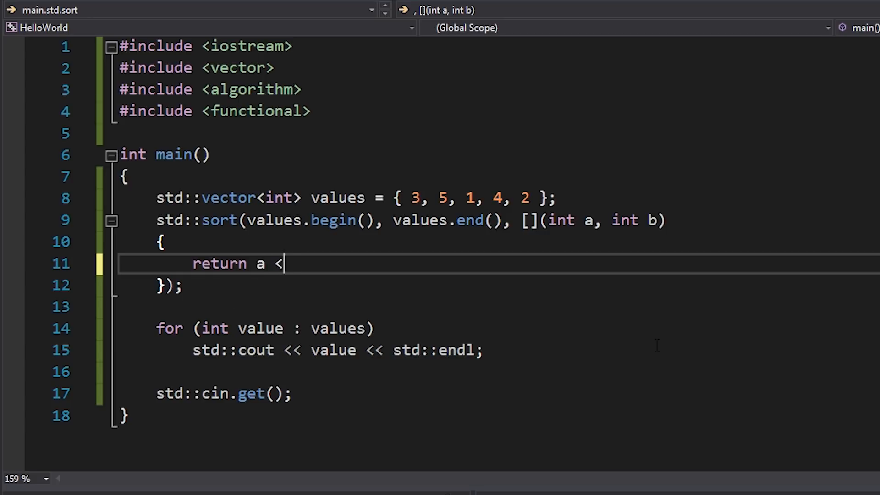
pyautogui.write('b;')
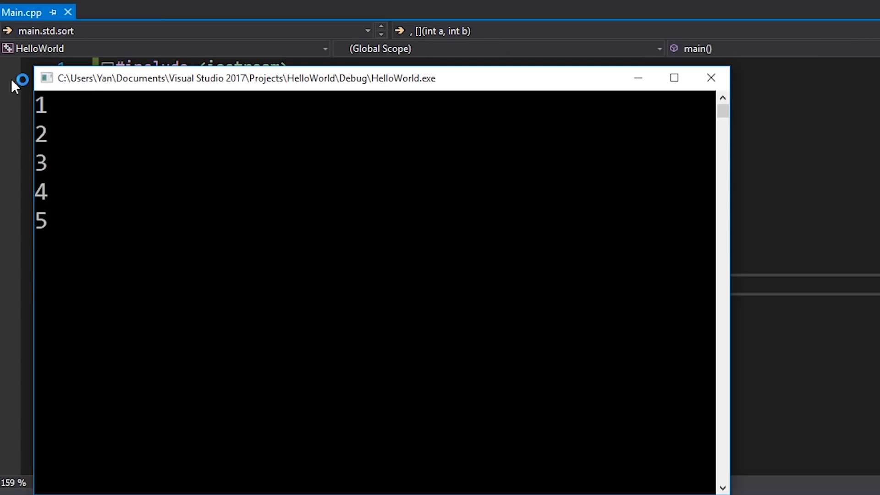
pyautogui.click(710, 77)
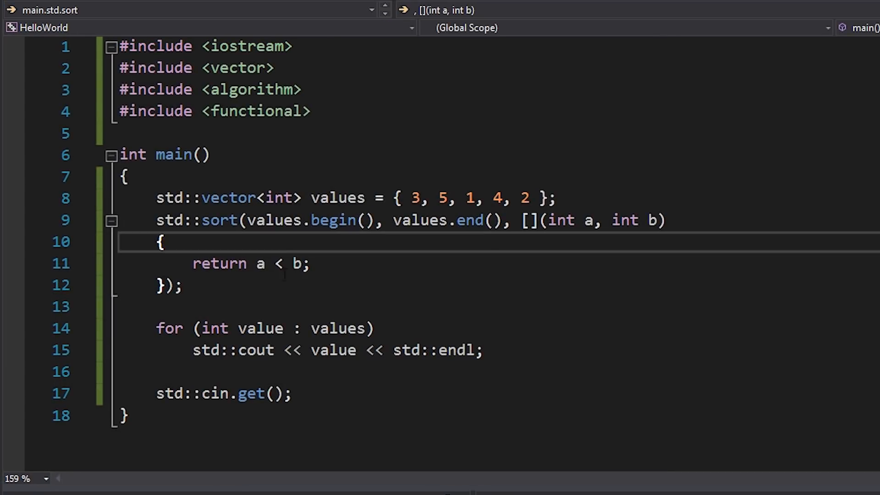
pyautogui.write('>')
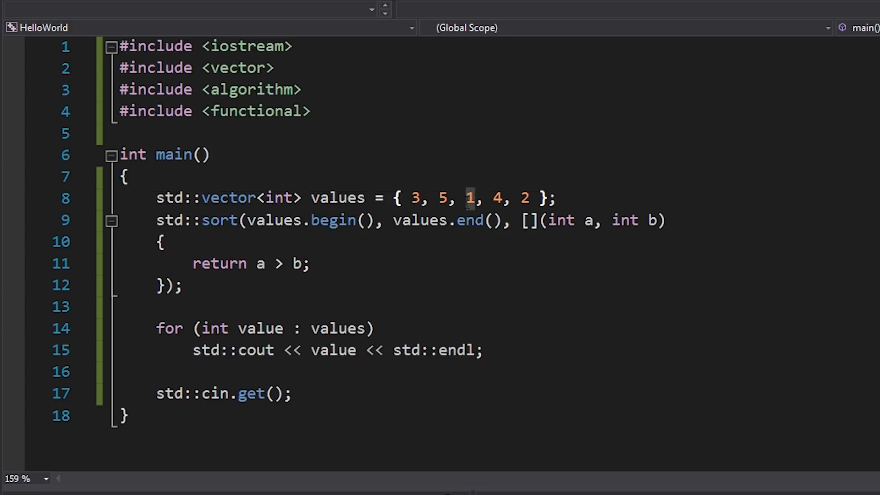
# Add if (a == 1) return false; if (b == 1) return true; and run, printing 2, 3, 4, 5, 1.
pyautogui.click(163, 241)
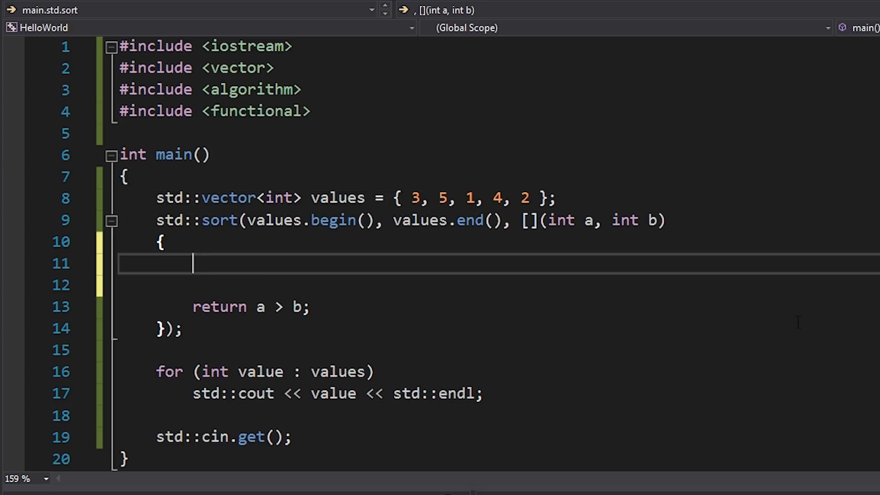
pyautogui.write('if (a )')
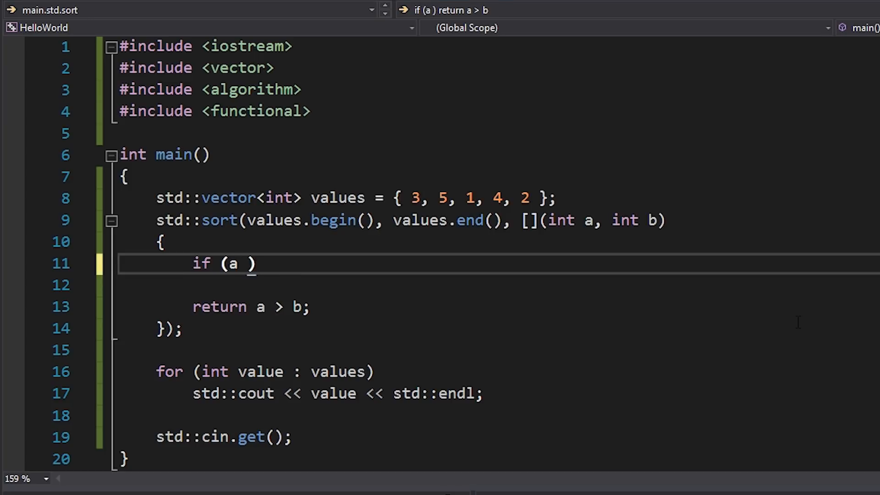
pyautogui.write('== 1')
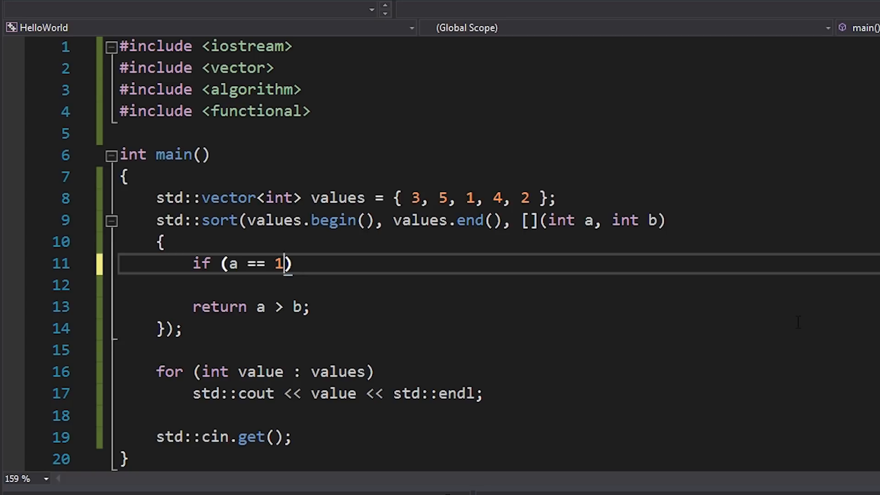
pyautogui.write('reteurn false;')
pyautogui.write('if (b == 1')
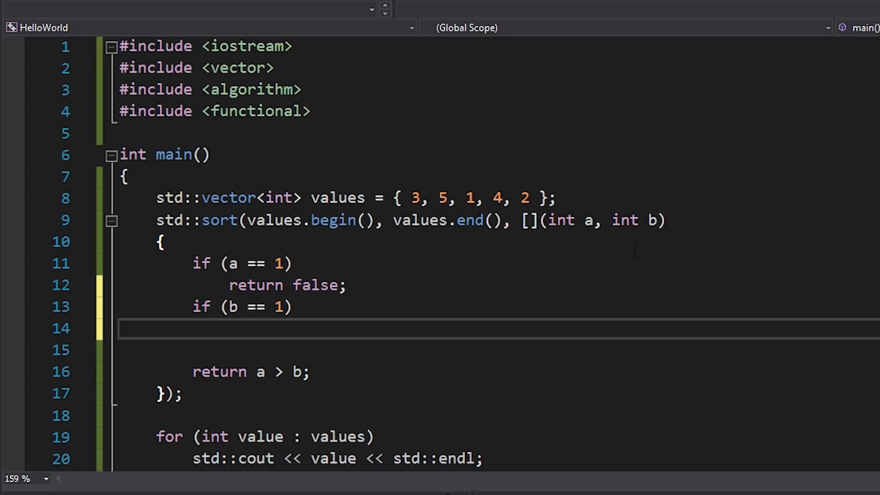
pyautogui.write('return true;')
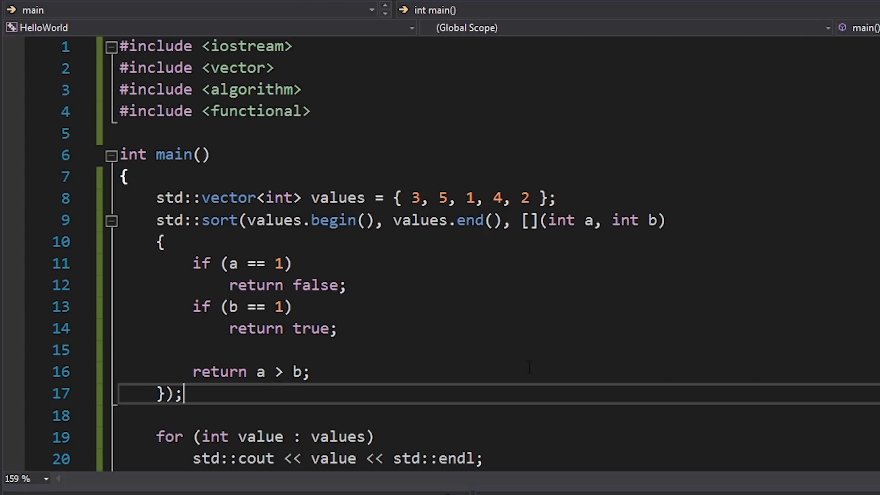
pyautogui.click(281, 371)
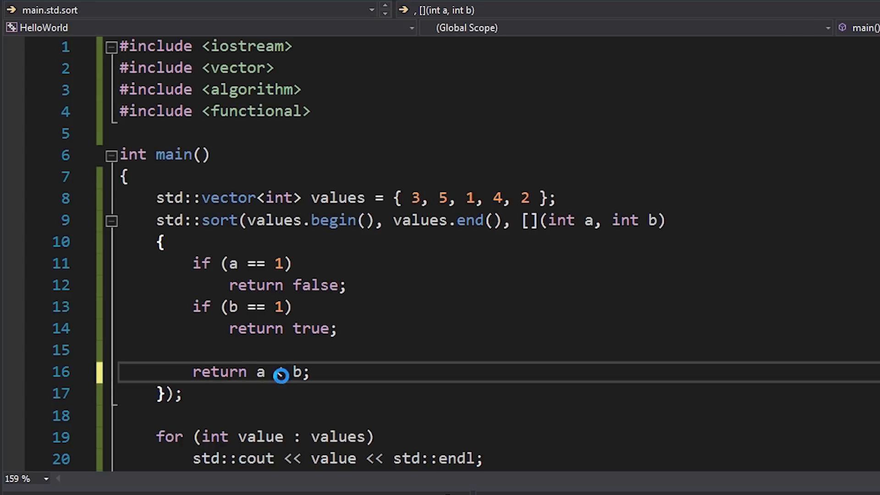
pyautogui.press('F5')
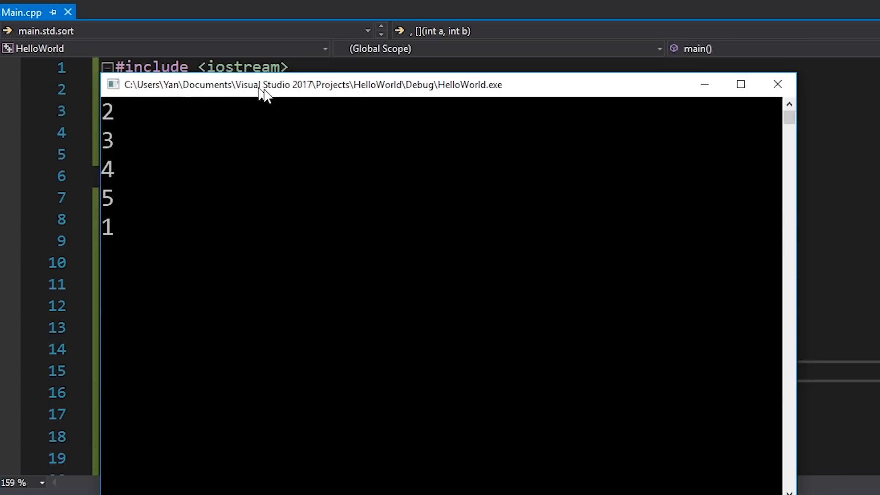